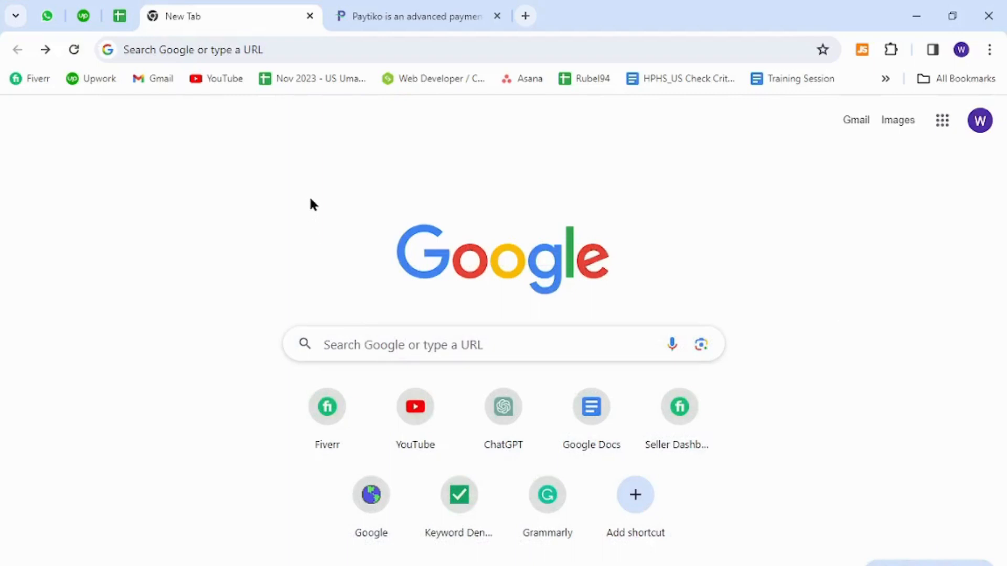
mouse_move(268, 226)
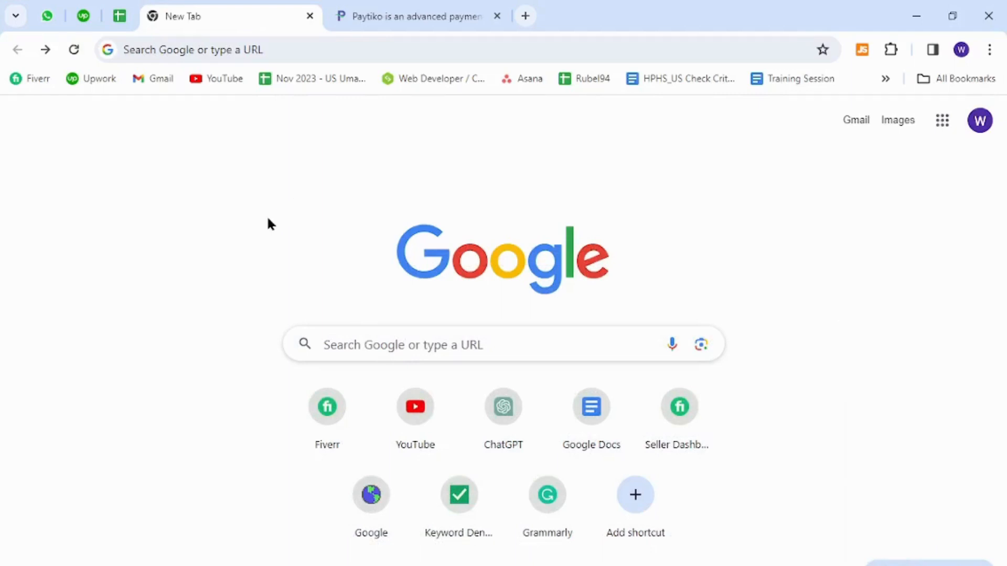
mouse_move(279, 200)
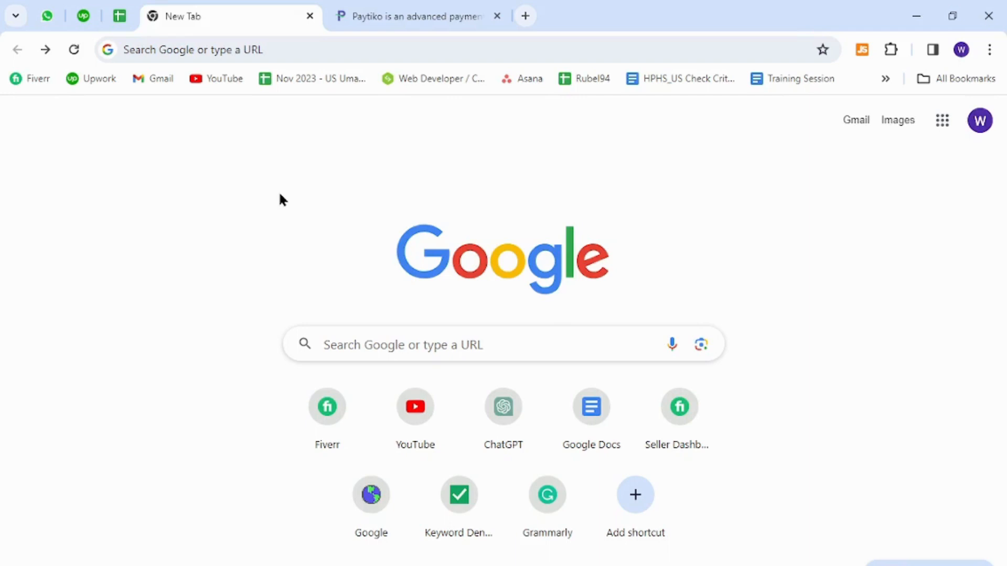
mouse_move(268, 214)
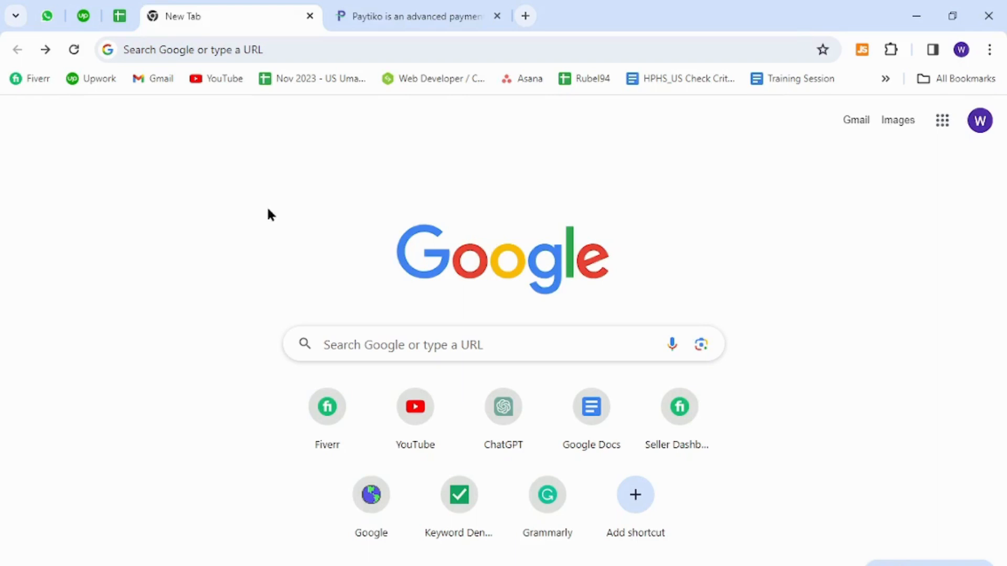
Switch to the Paytiko homepage tab and bring up the Apply Now link's context menu
click(416, 17)
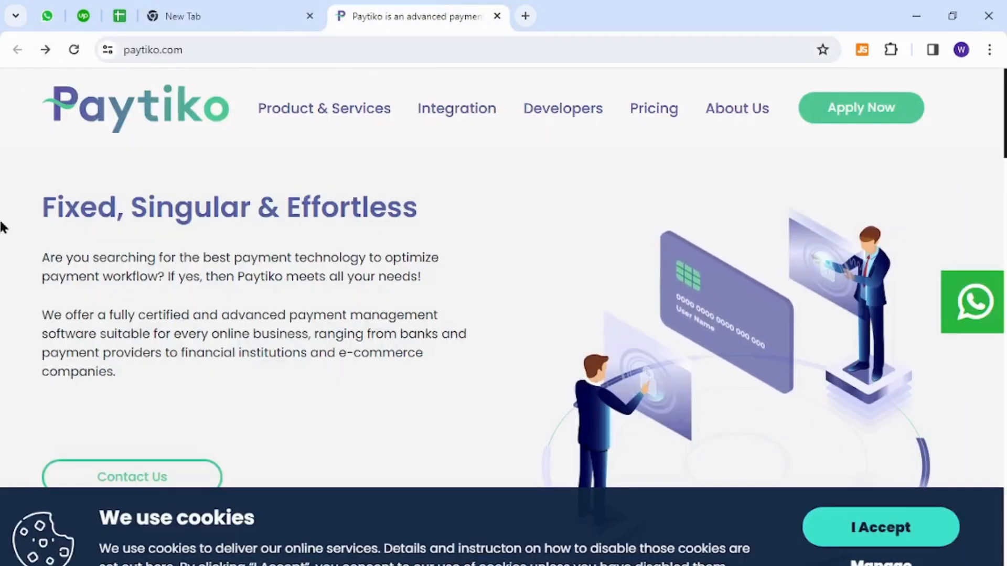
mouse_move(861, 108)
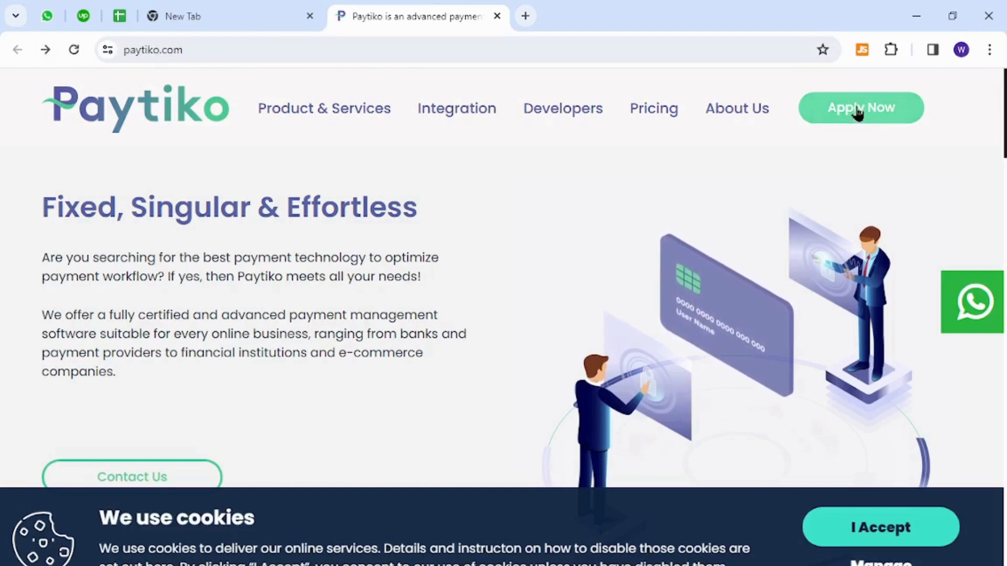
right_click(861, 108)
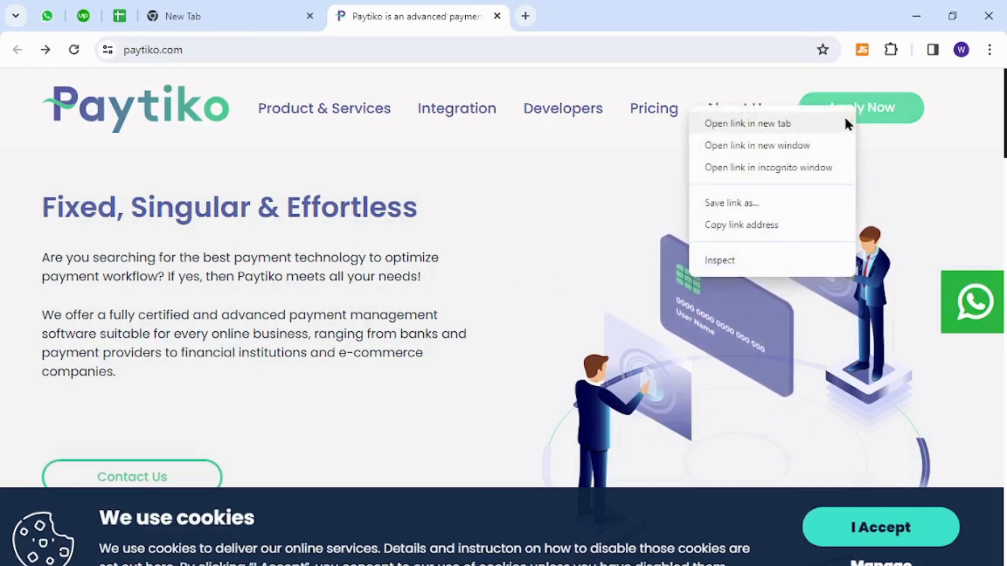
click(747, 123)
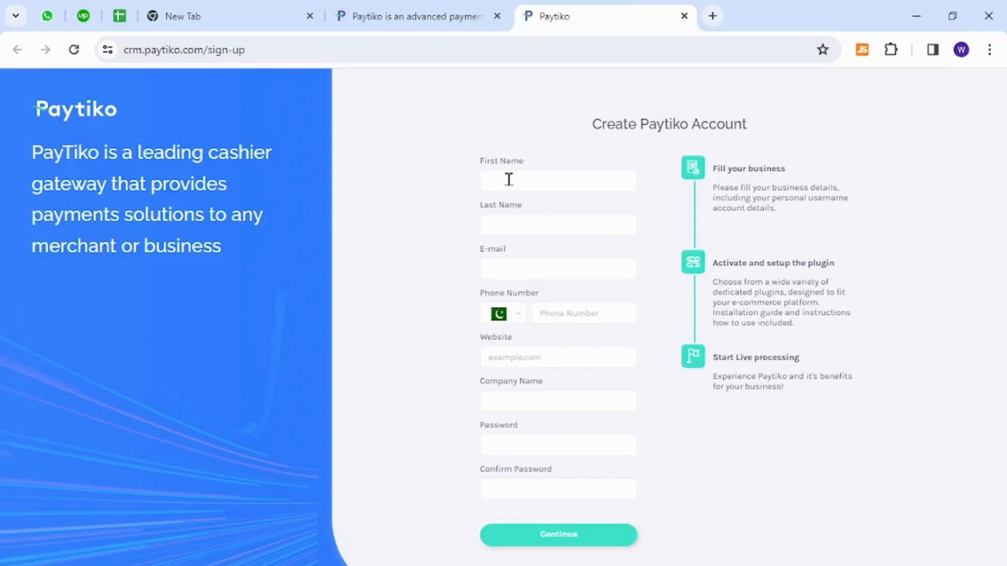
mouse_move(579, 294)
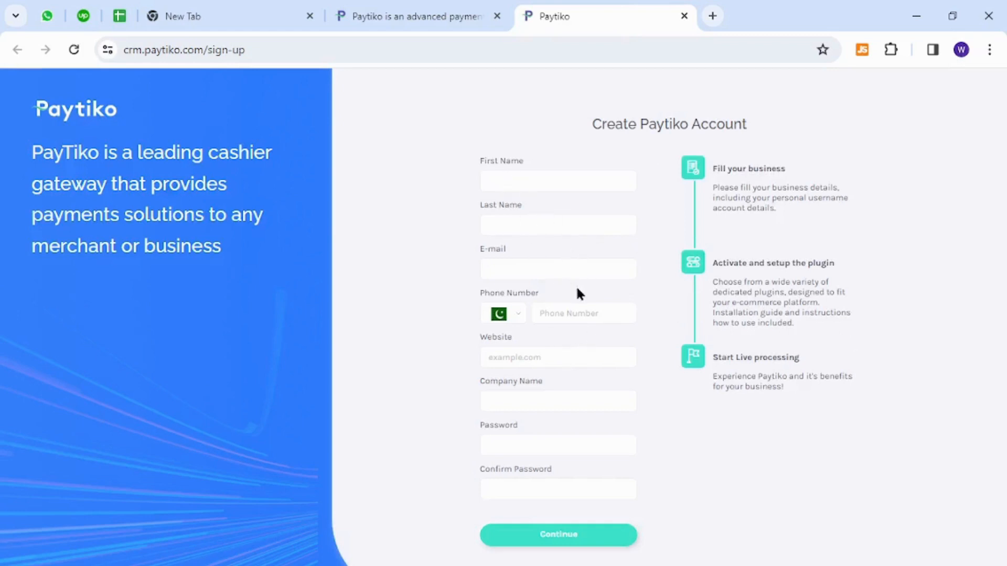
mouse_move(456, 559)
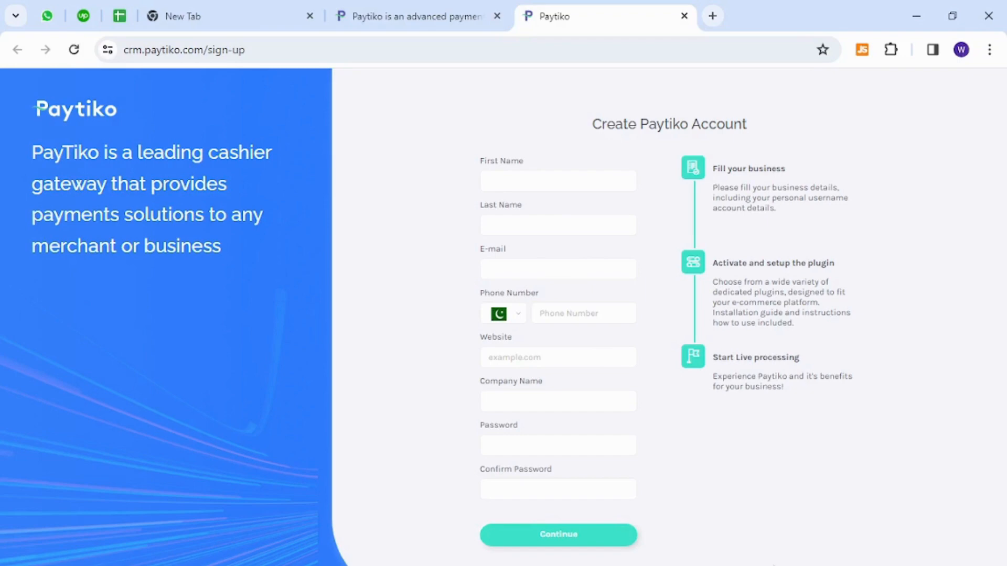
click(683, 16)
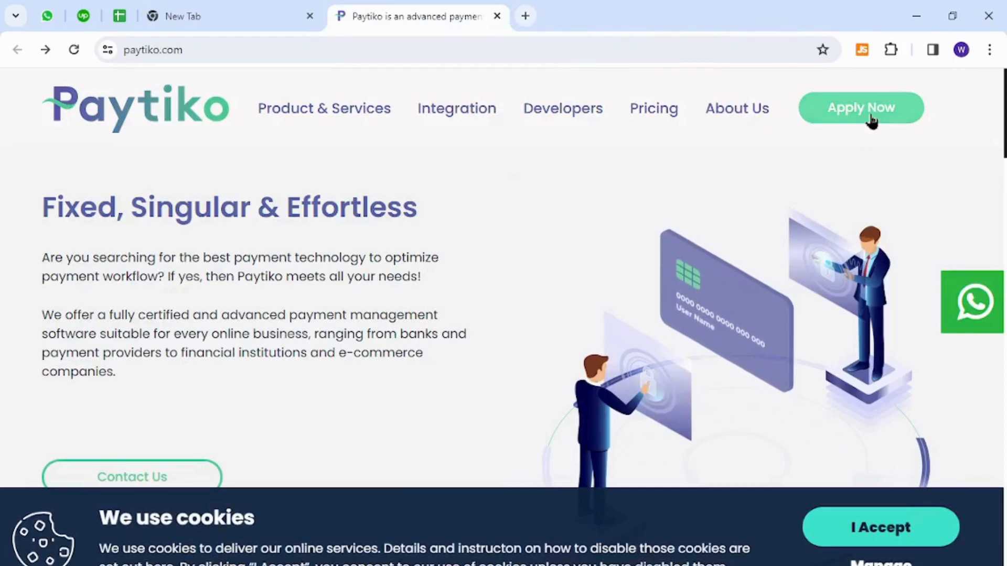
Use Apply Now to reopen the blank Create Paytiko Account form in a new tab
click(860, 106)
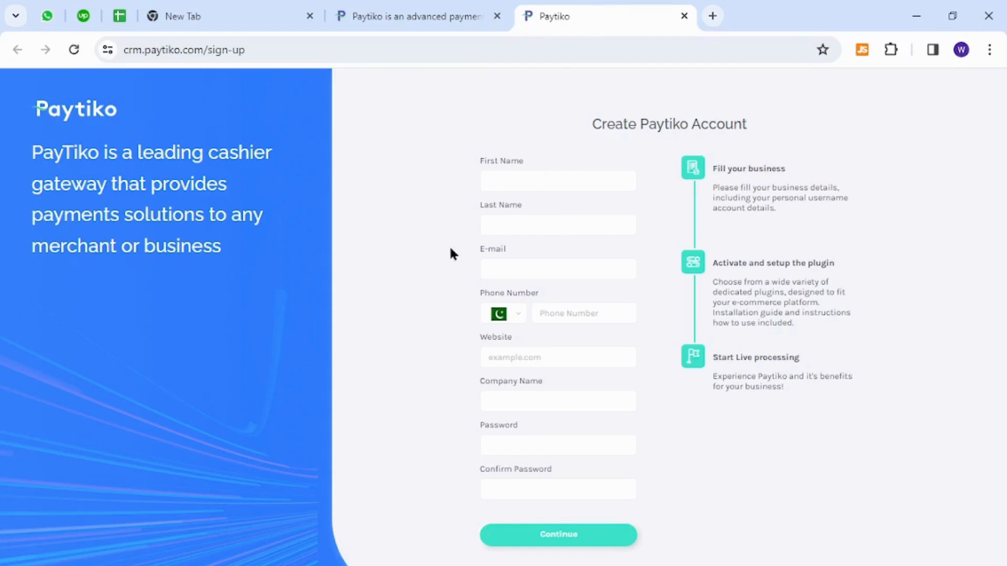
mouse_move(469, 473)
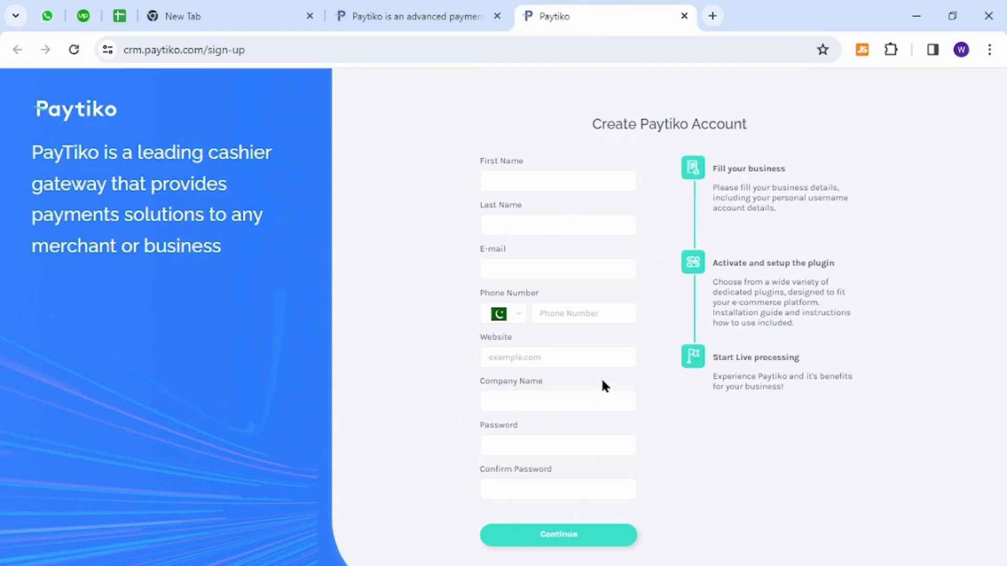
mouse_move(424, 335)
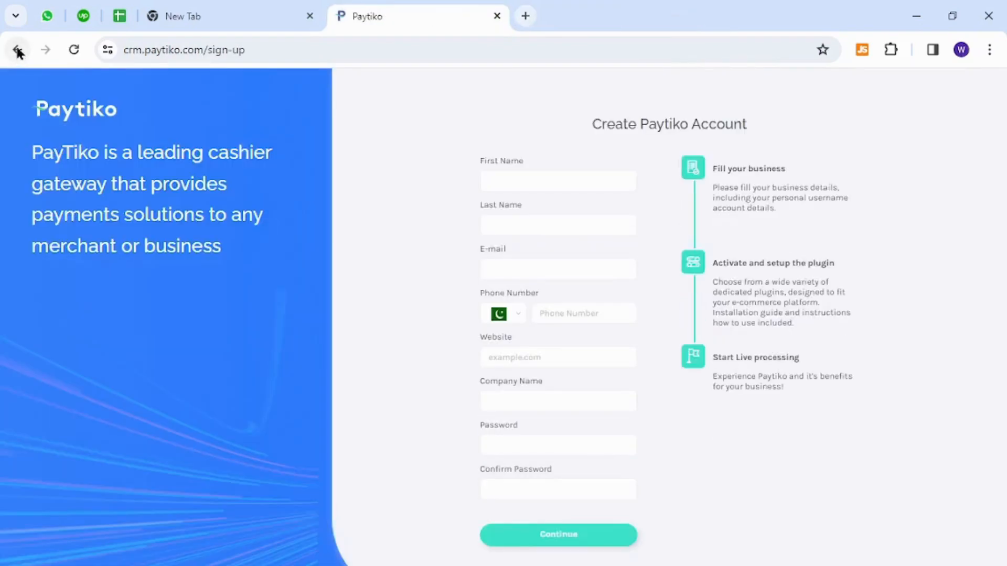
Return to the homepage, reach crm.paytiko.com/login, and place the cursor in the E-mail field
click(17, 49)
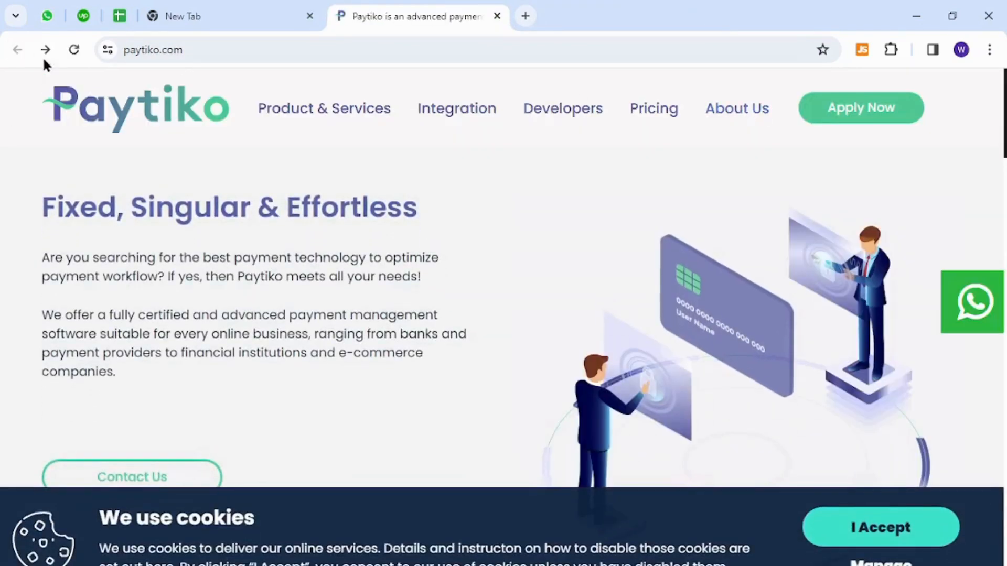
click(860, 107)
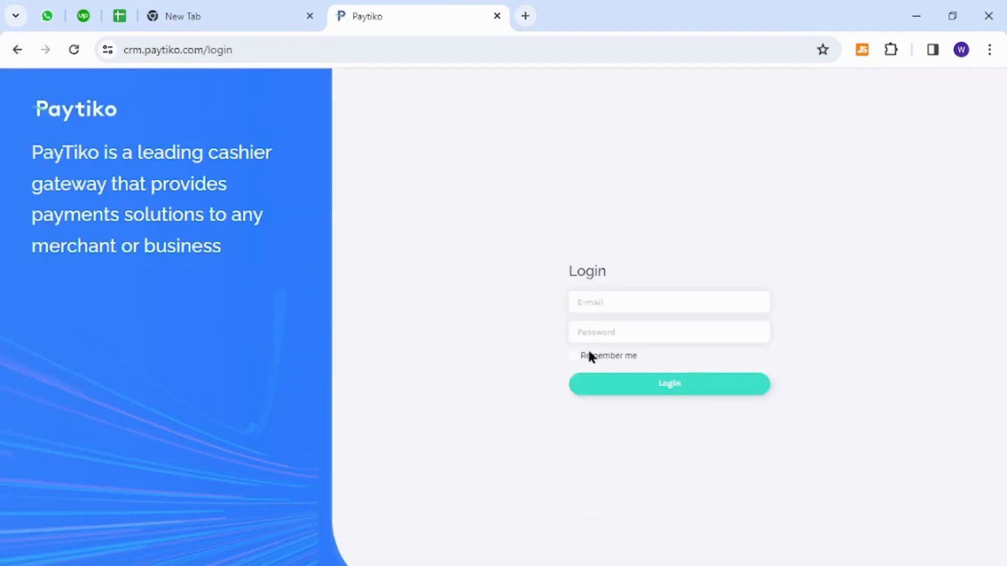
mouse_move(563, 271)
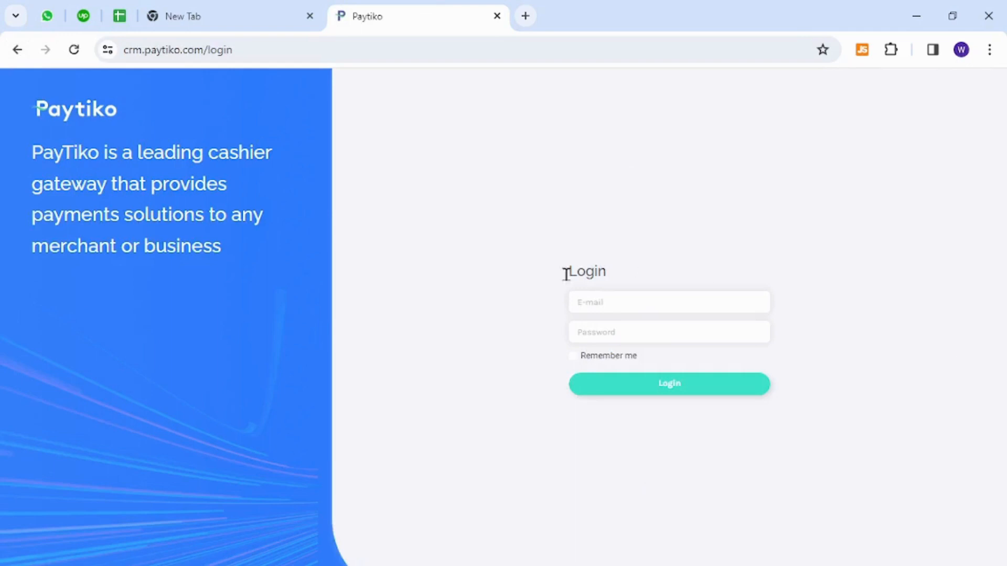
mouse_move(668, 411)
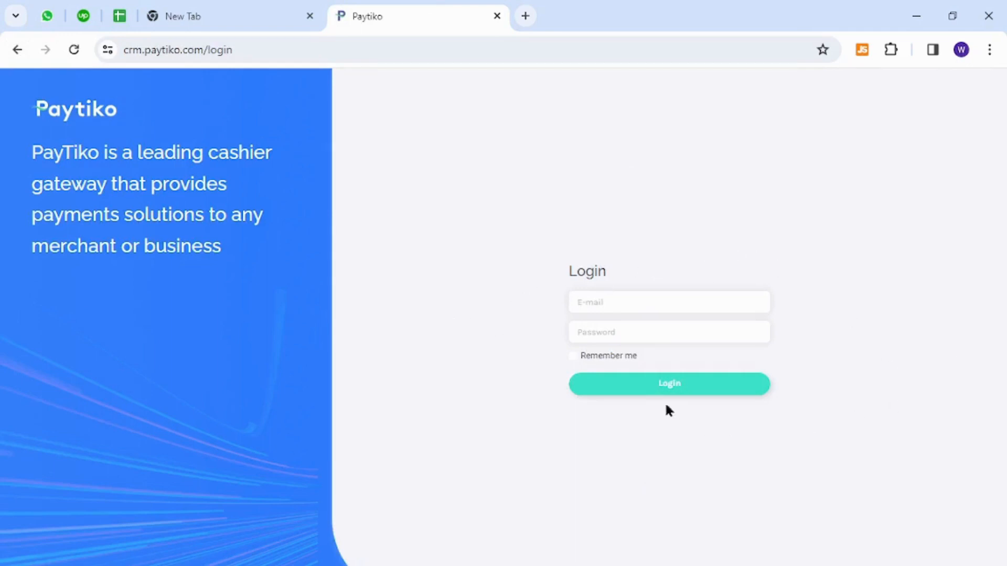
click(668, 302)
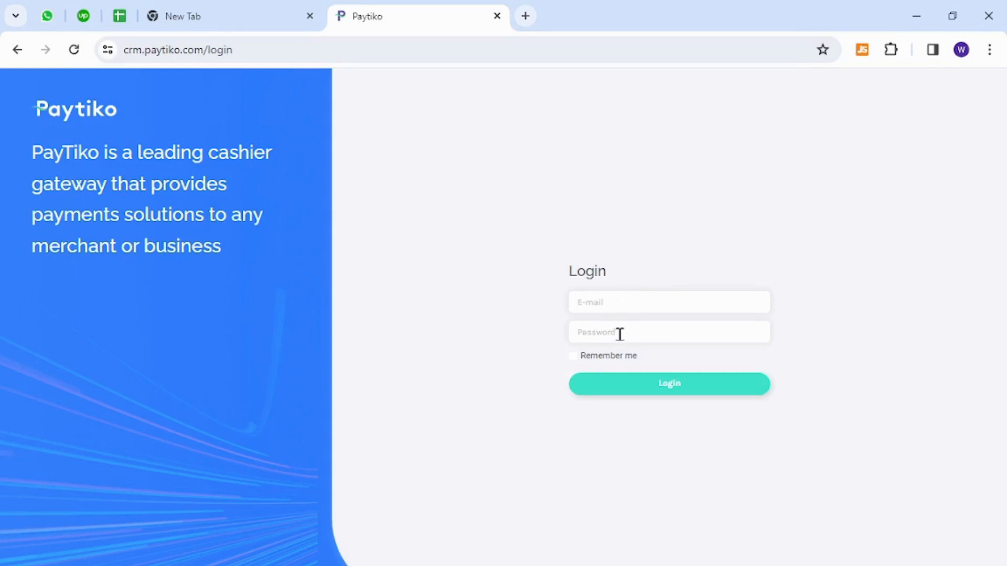
mouse_move(842, 386)
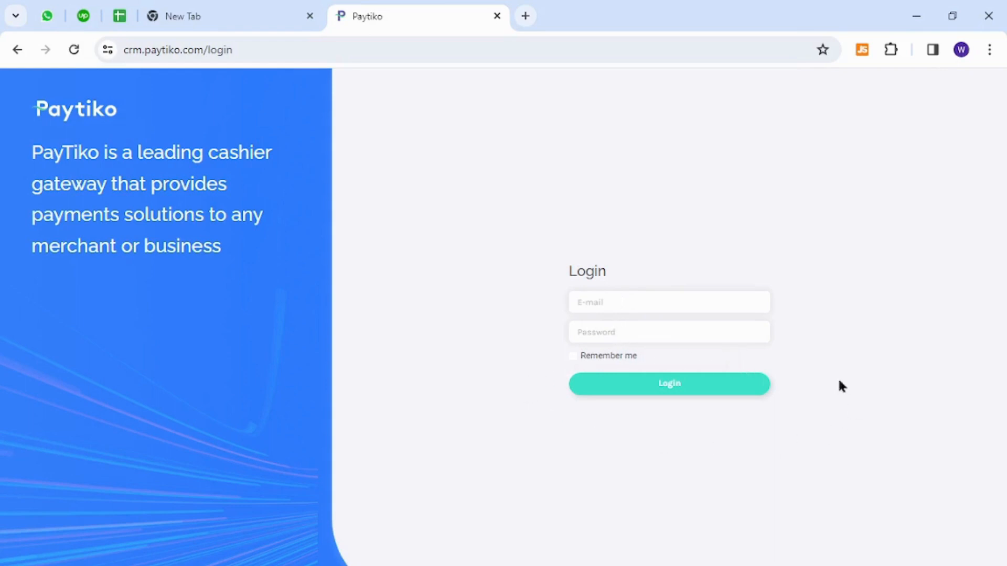
mouse_move(451, 390)
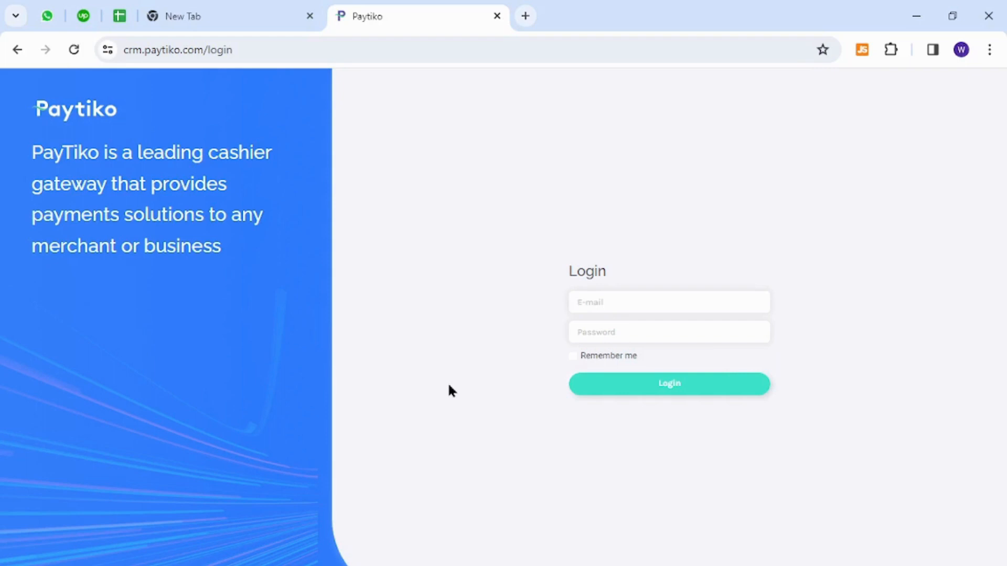
click(667, 302)
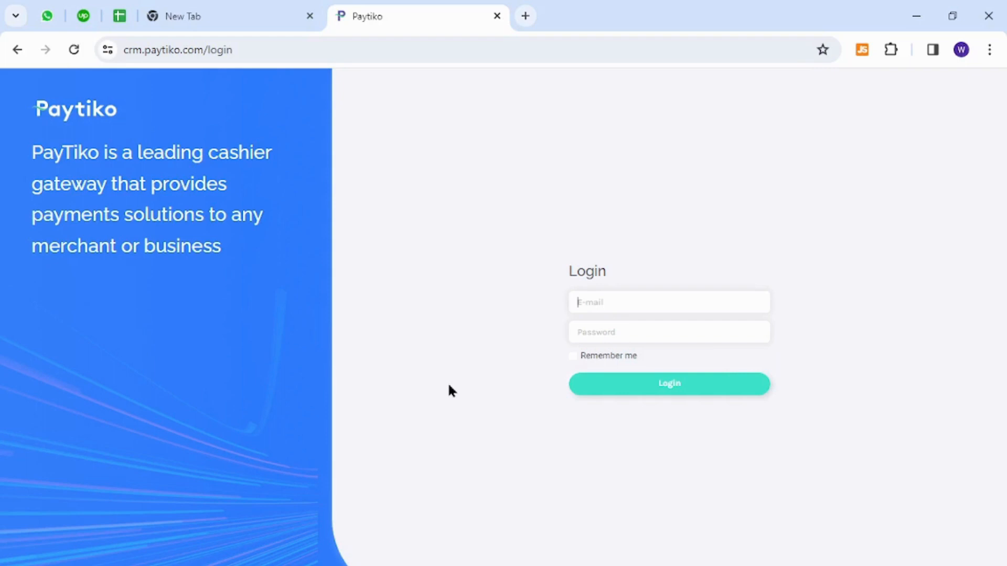